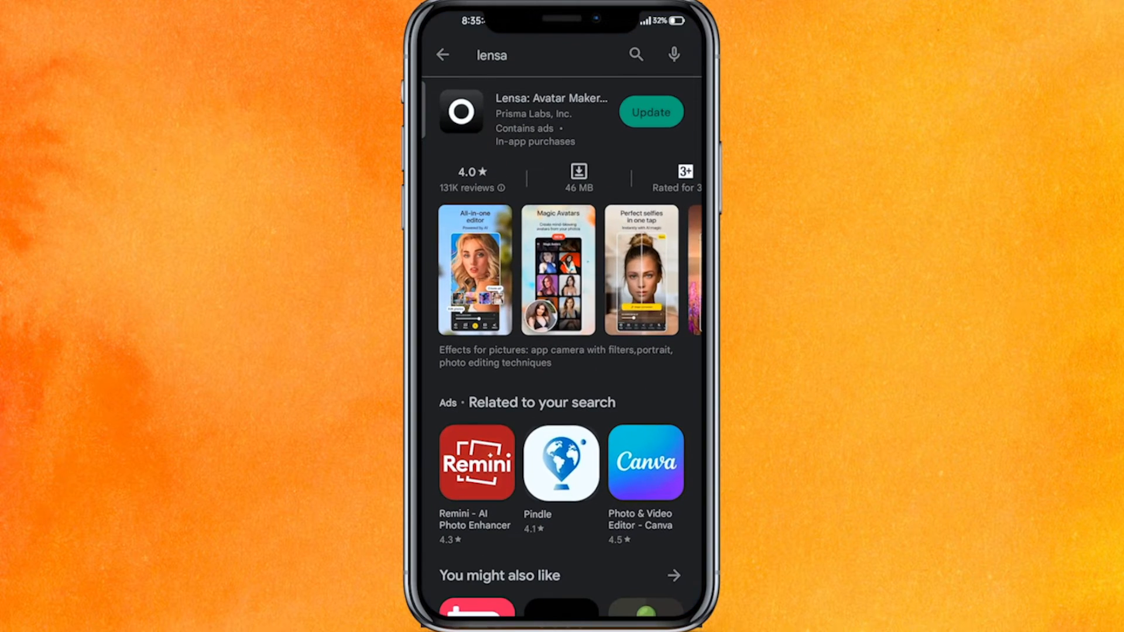
# View the Lensa: Avatar Maker, Editor listing in the Play Store
pyautogui.click(509, 54)
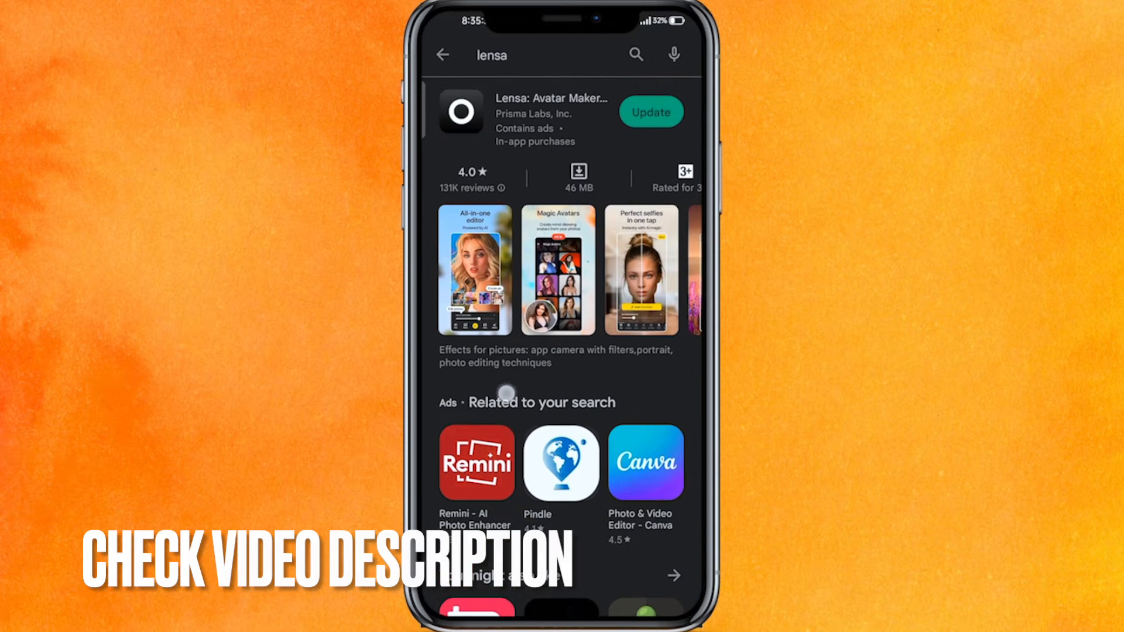
pyautogui.click(551, 99)
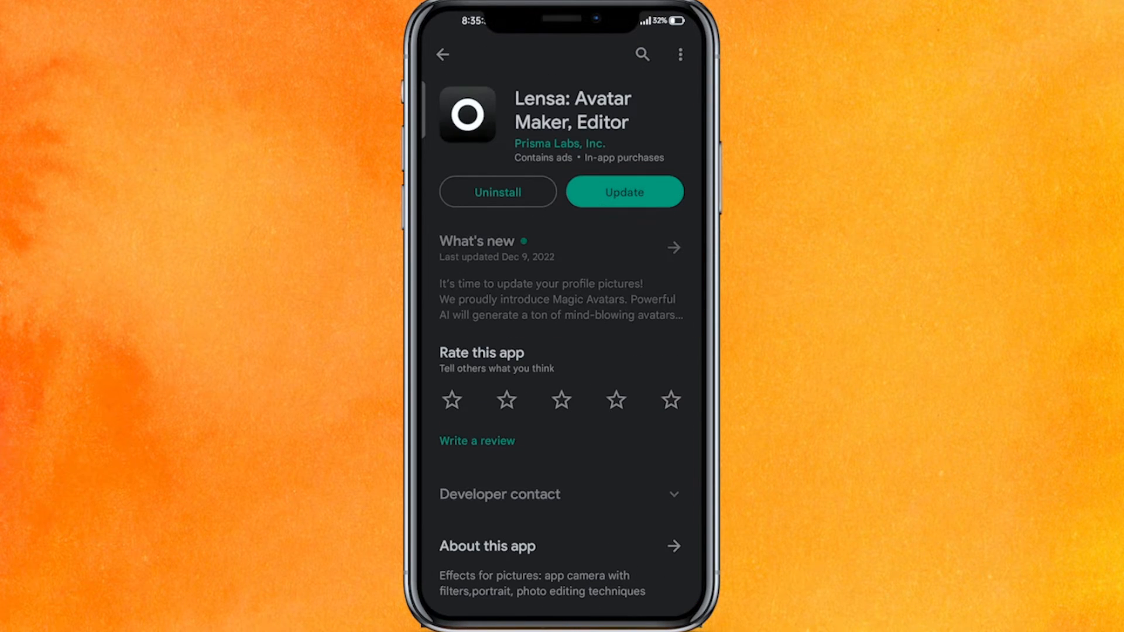
pyautogui.scroll(-3)
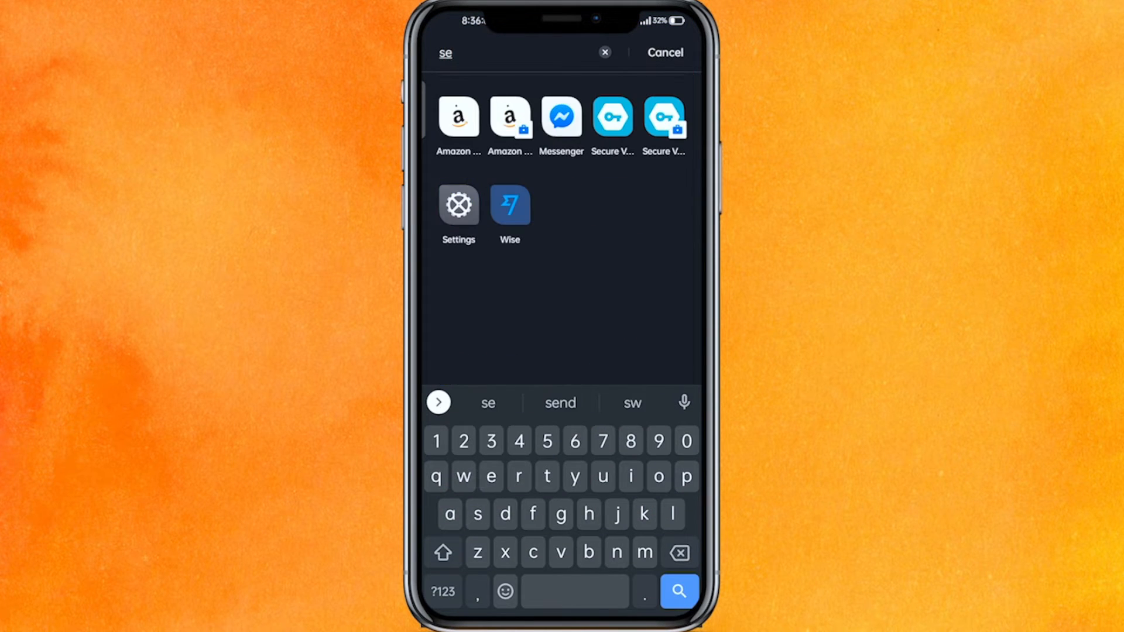
# Open Settings and reach App management's list of installed personal apps
pyautogui.click(459, 204)
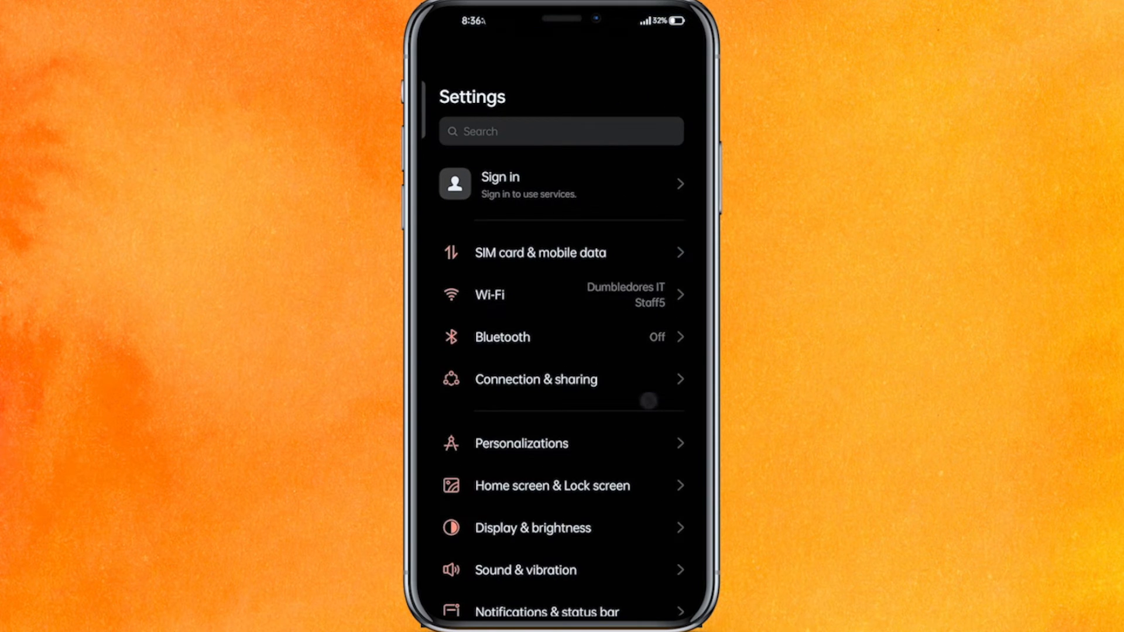
pyautogui.scroll(-3)
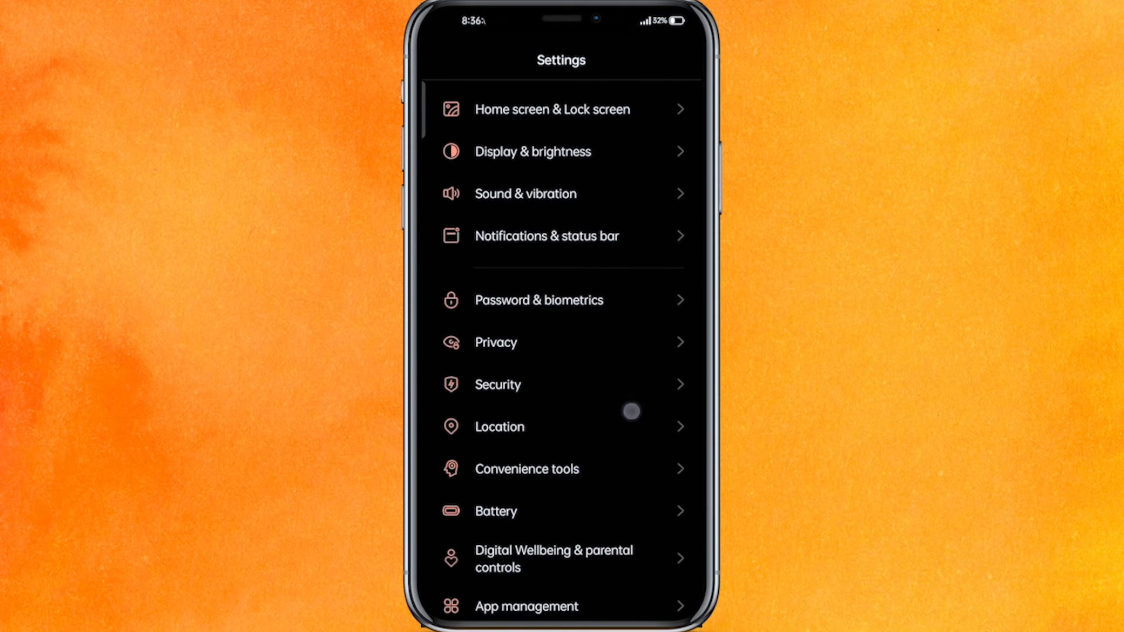
pyautogui.scroll(-3)
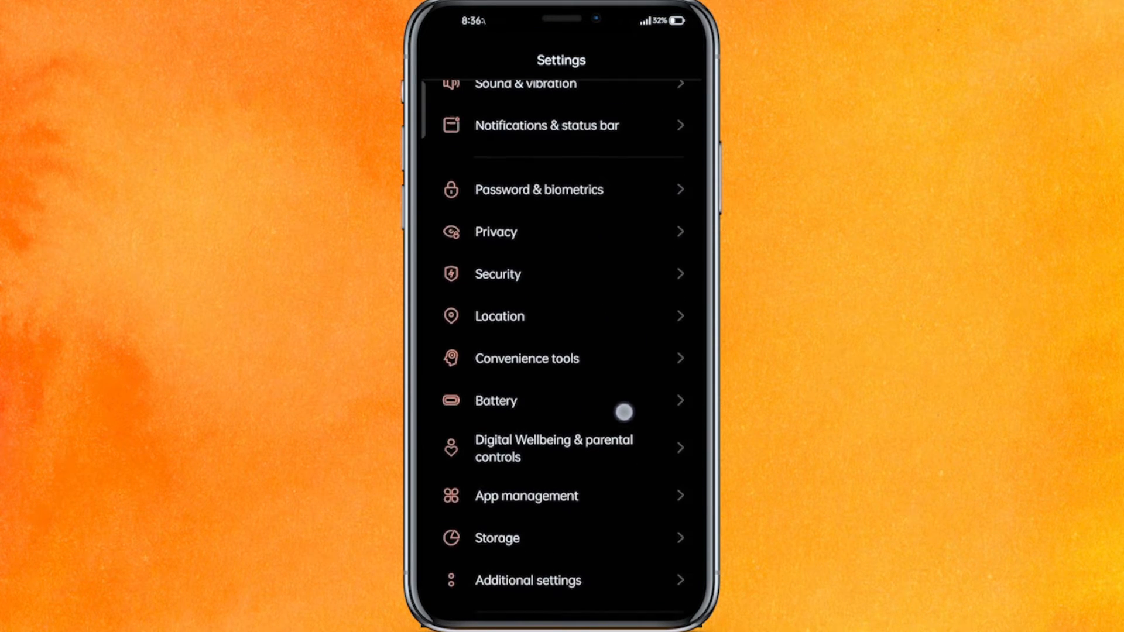
pyautogui.click(526, 496)
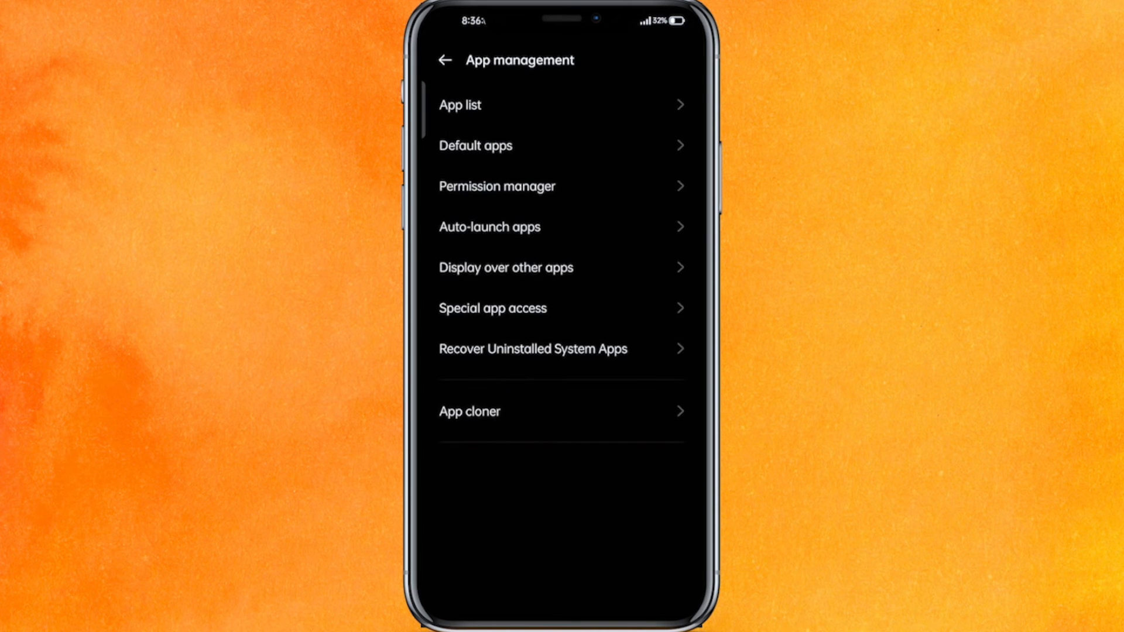
pyautogui.click(460, 105)
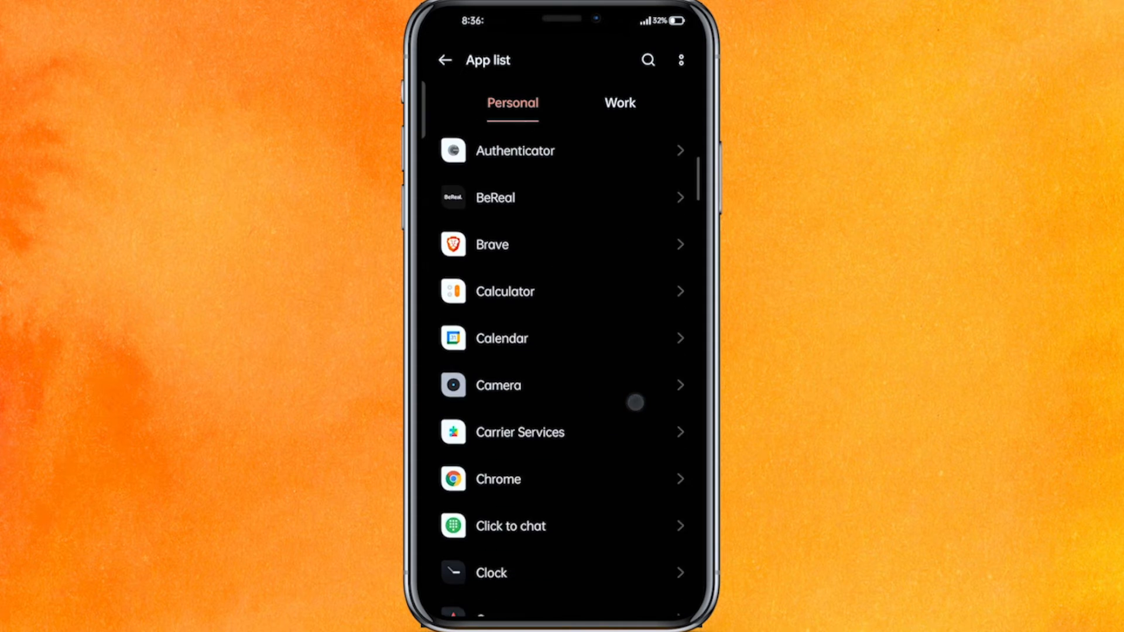
# Search the app list for 'lensa' and open Lensa's App info page
pyautogui.scroll(-3)
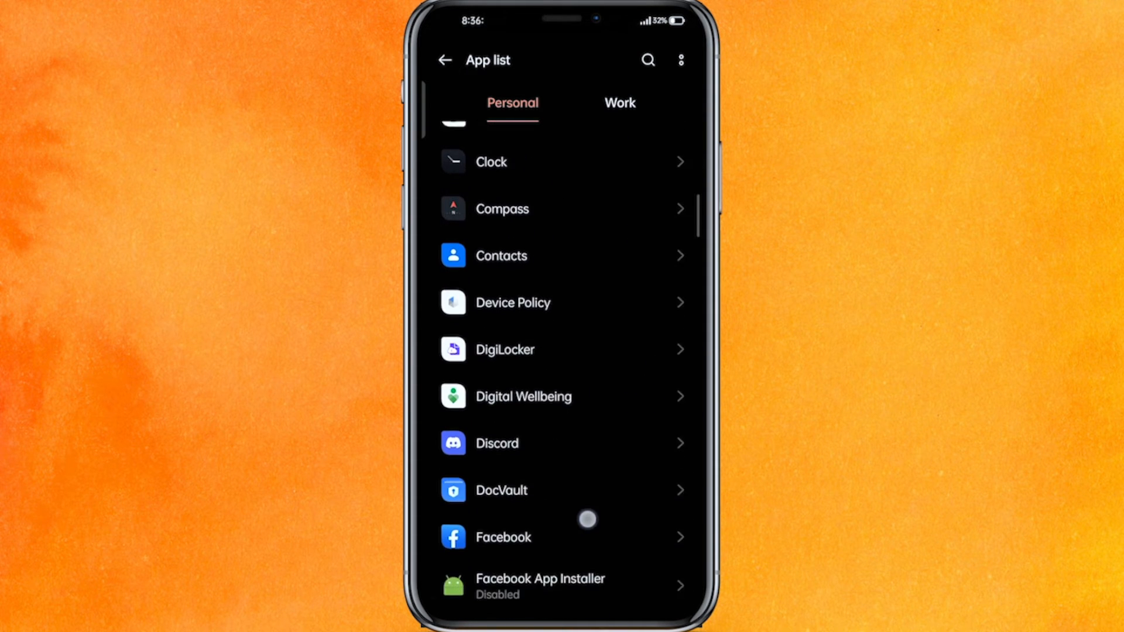
pyautogui.scroll(-3)
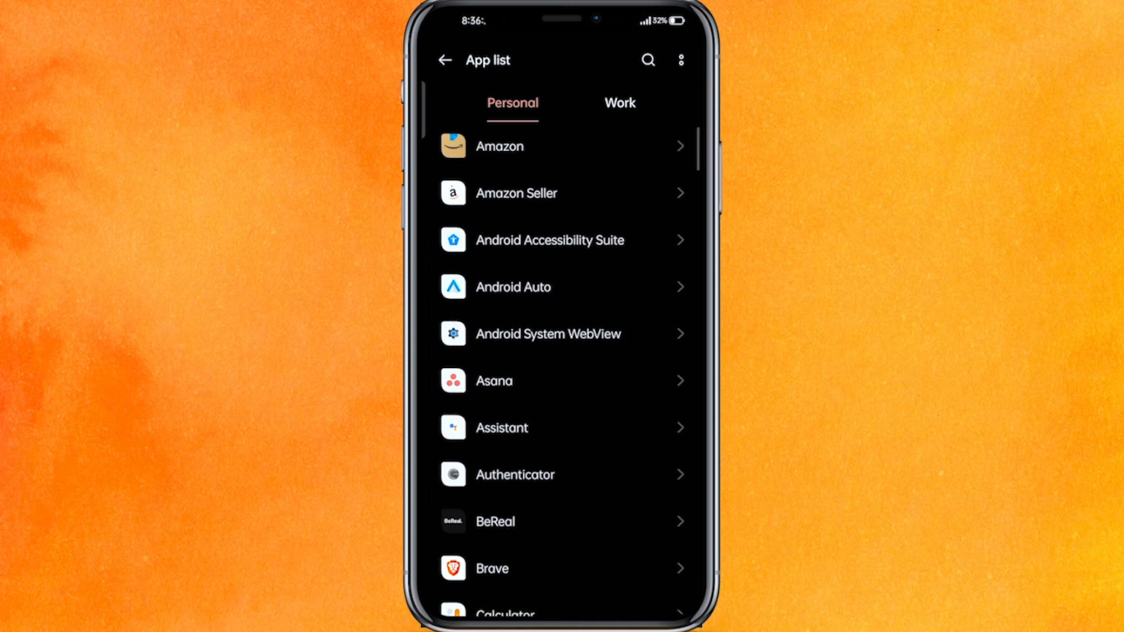
pyautogui.click(648, 60)
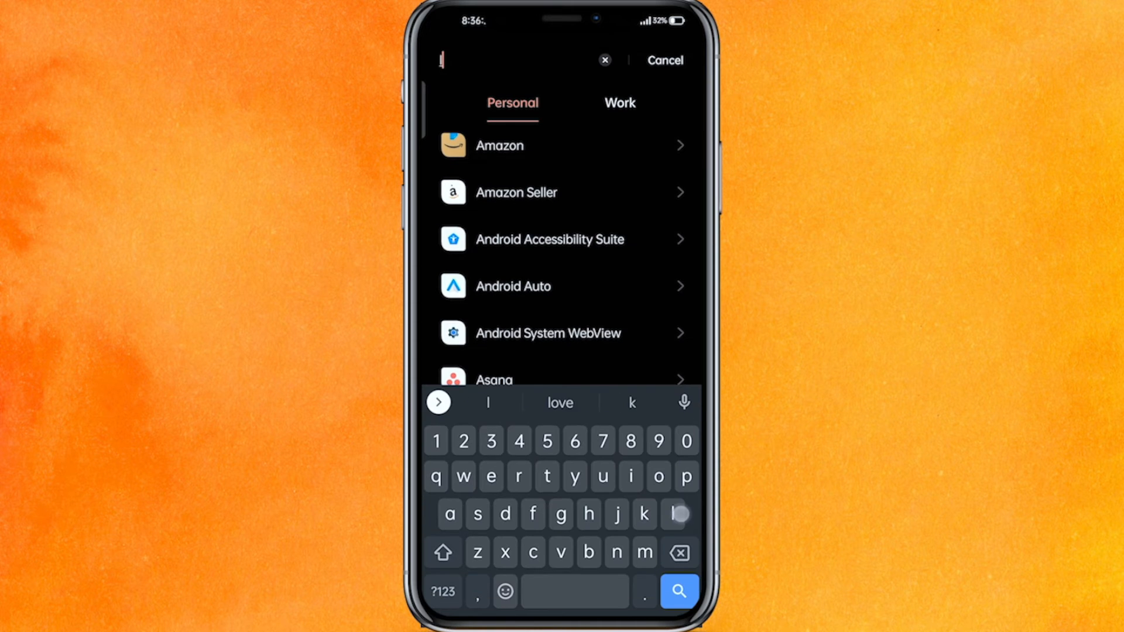
pyautogui.write('lensa')
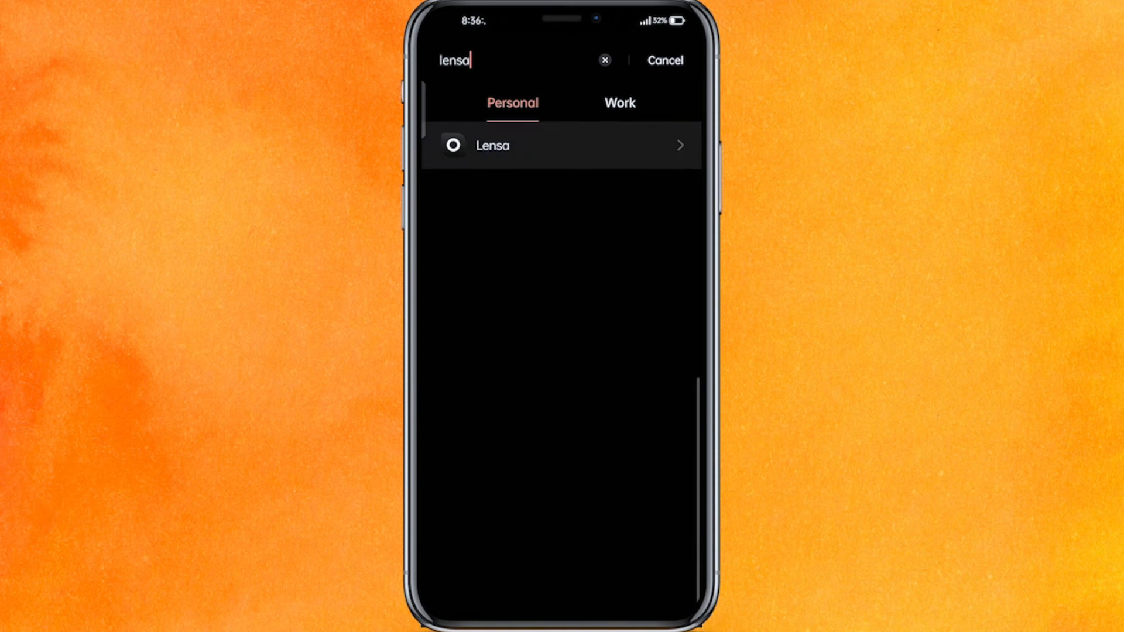
pyautogui.click(492, 145)
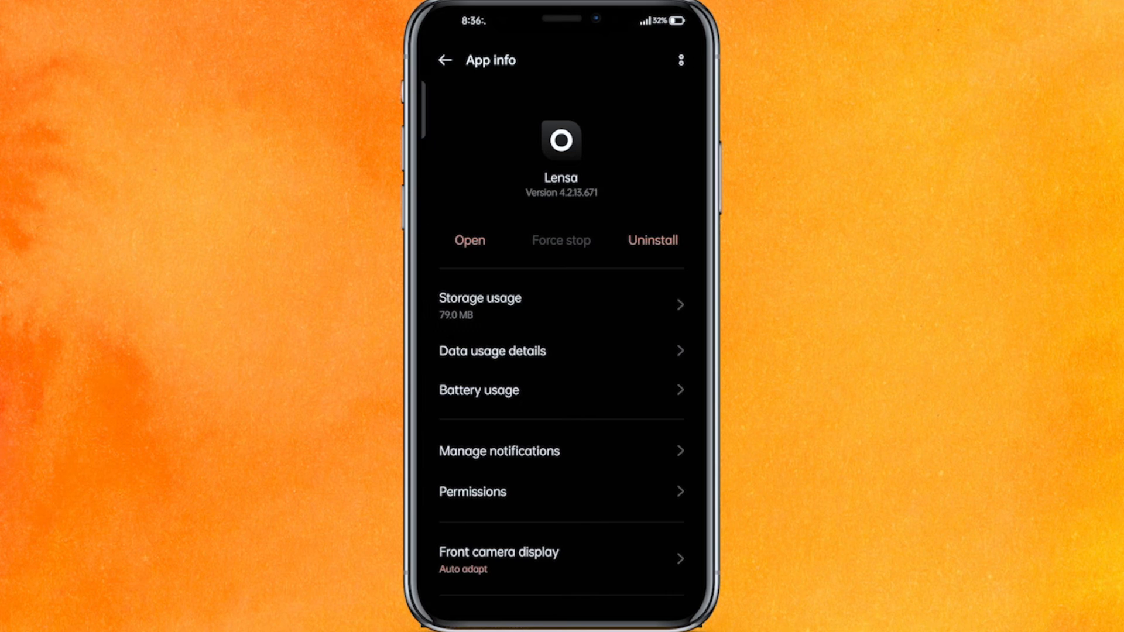
# Clear Lensa's cache and app data from Storage usage, confirming deletion
pyautogui.click(479, 298)
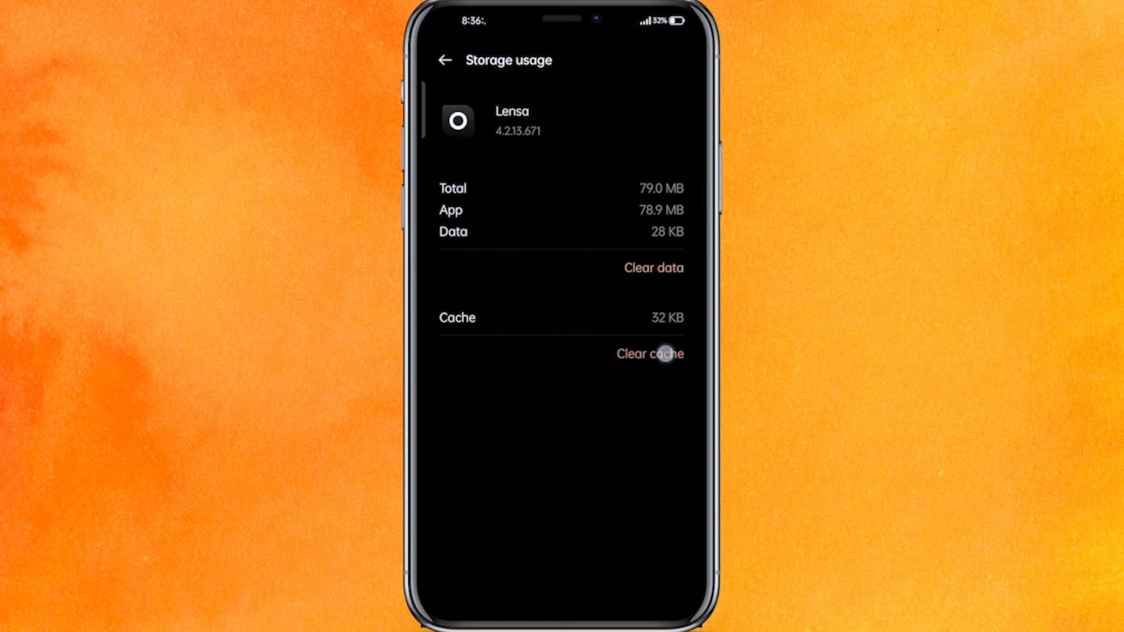
pyautogui.click(657, 353)
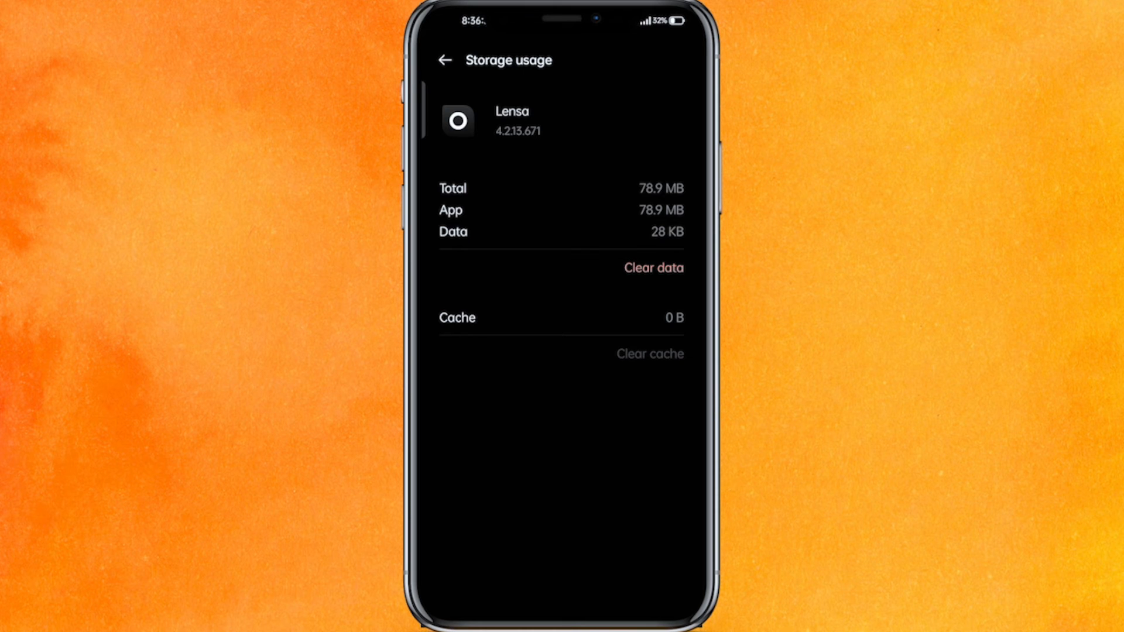
pyautogui.click(652, 267)
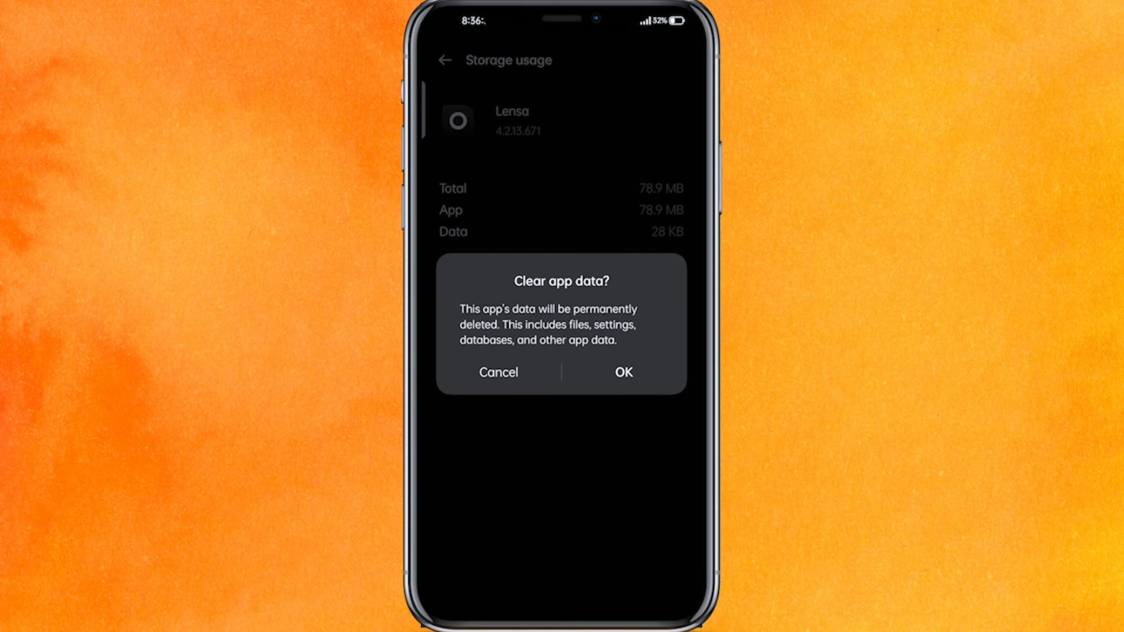
pyautogui.click(623, 372)
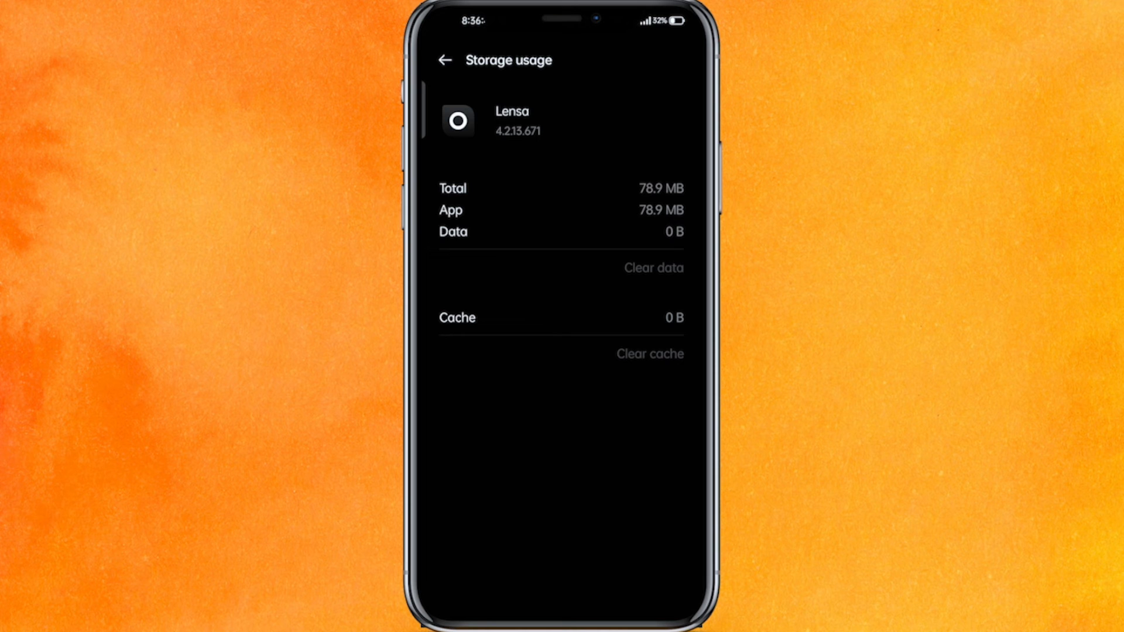